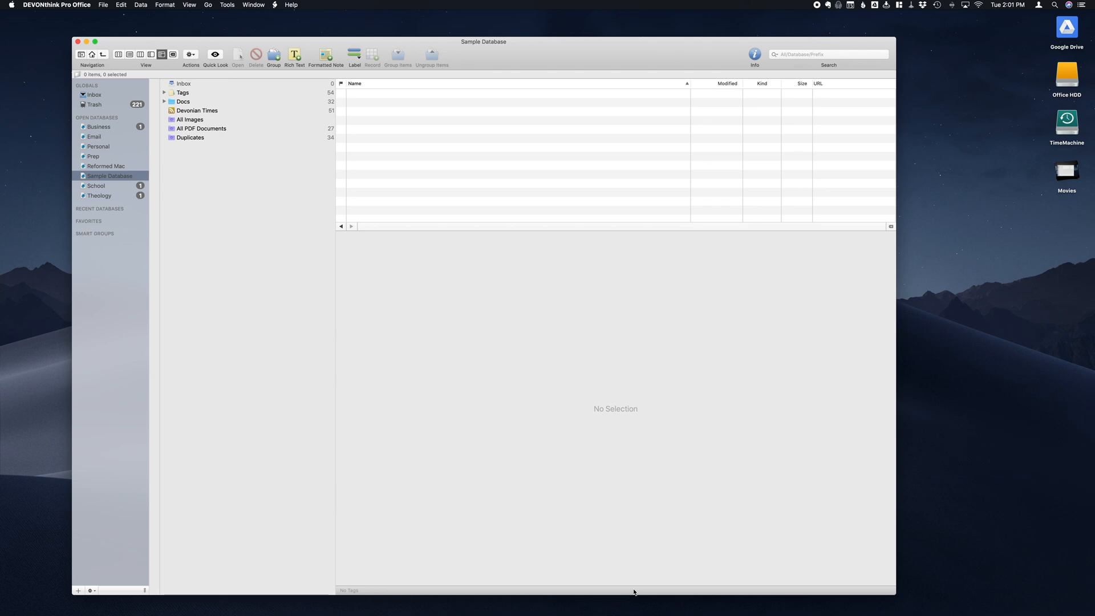
mouse_move(180, 62)
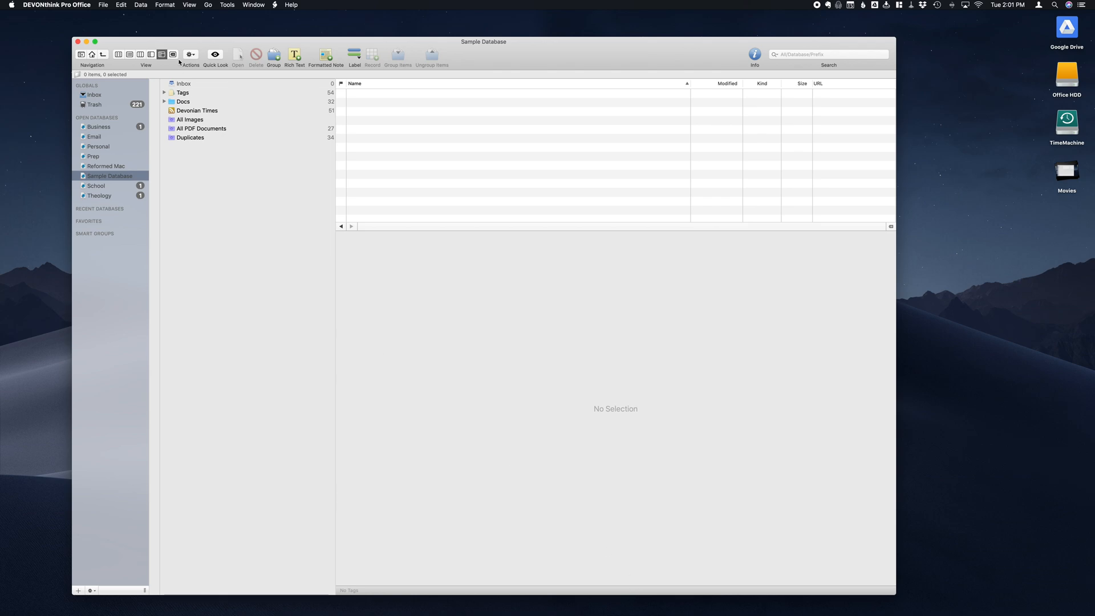
Step: Show the File menu's import sources for the Sample Database
click(102, 5)
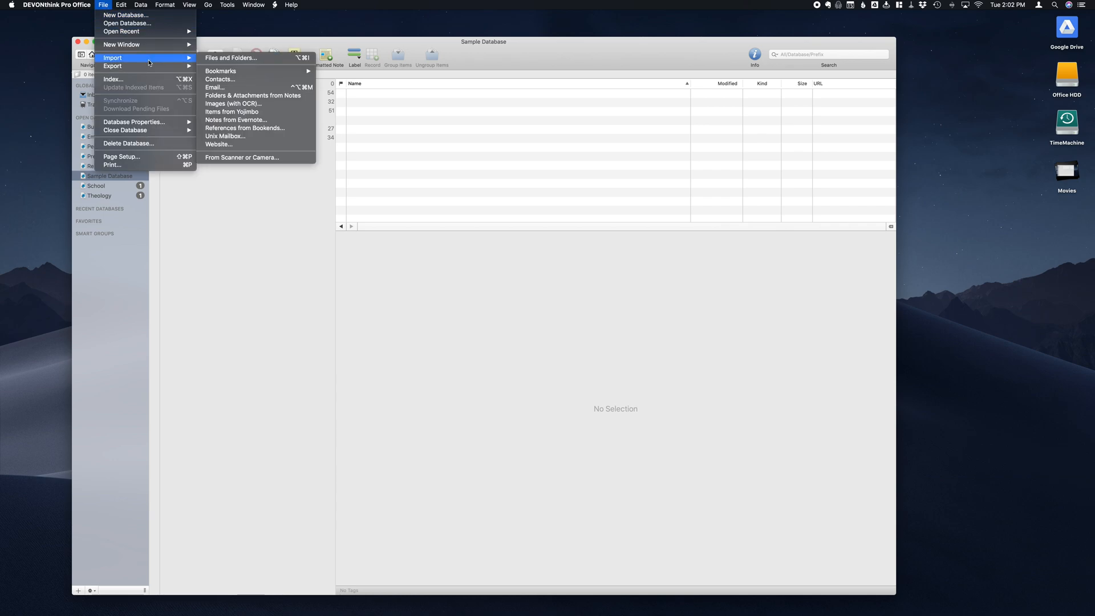
mouse_move(232, 112)
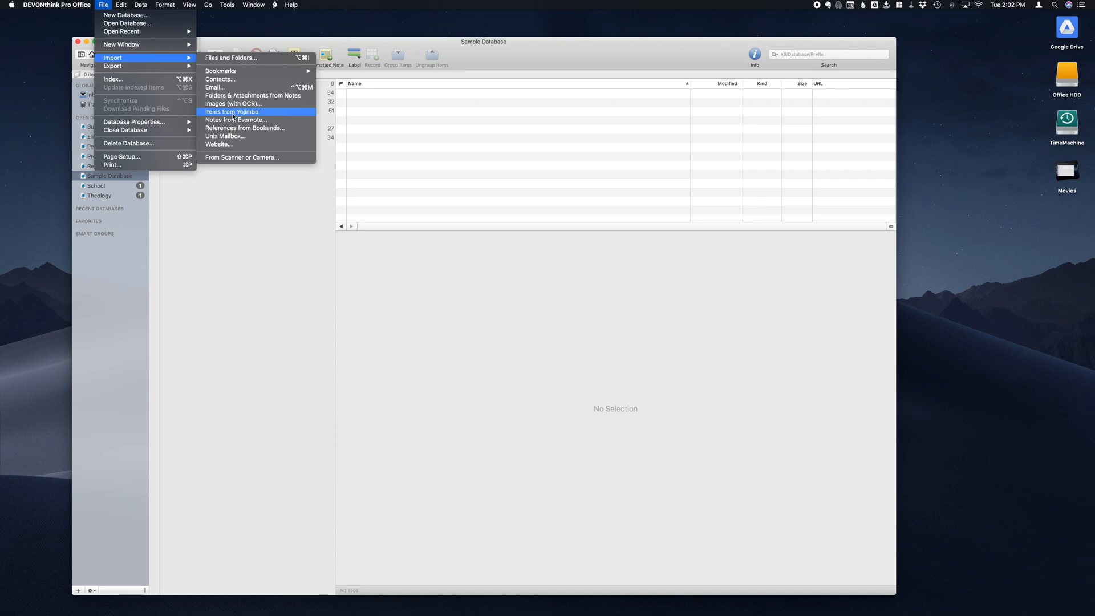
Step: Import the Apologetics notebook via Notes from Evernote, creating an Evernote group with 5 items
click(238, 120)
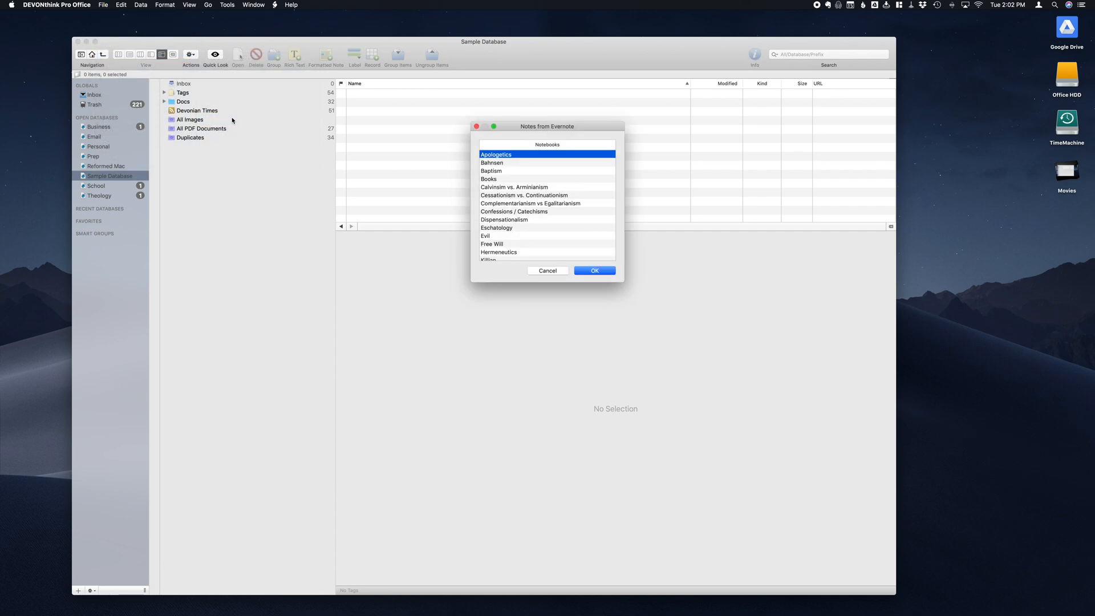
mouse_move(522, 180)
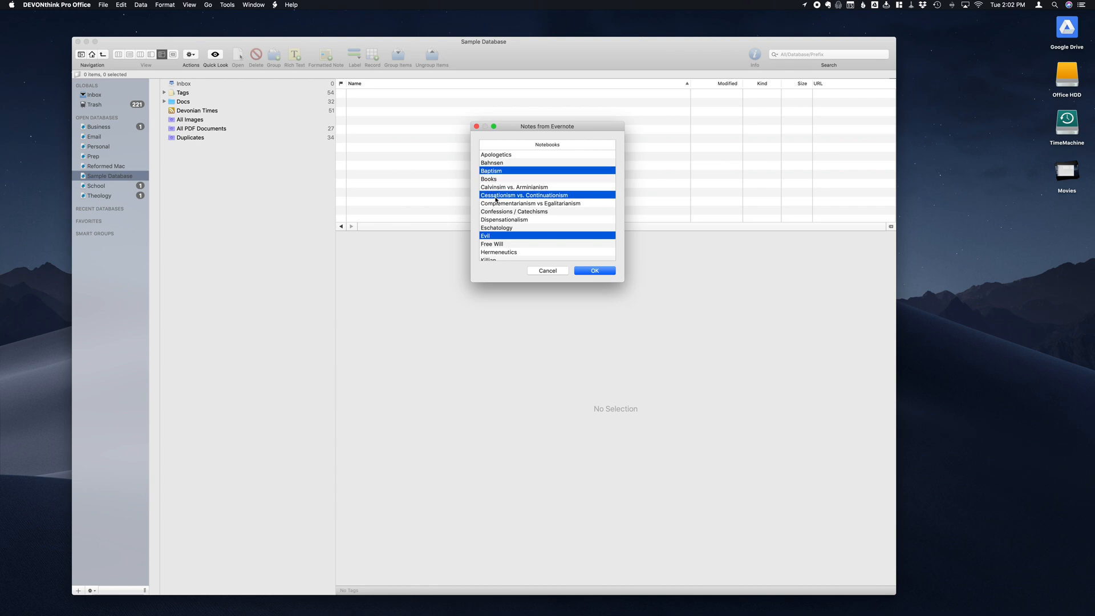
scroll(down, 3)
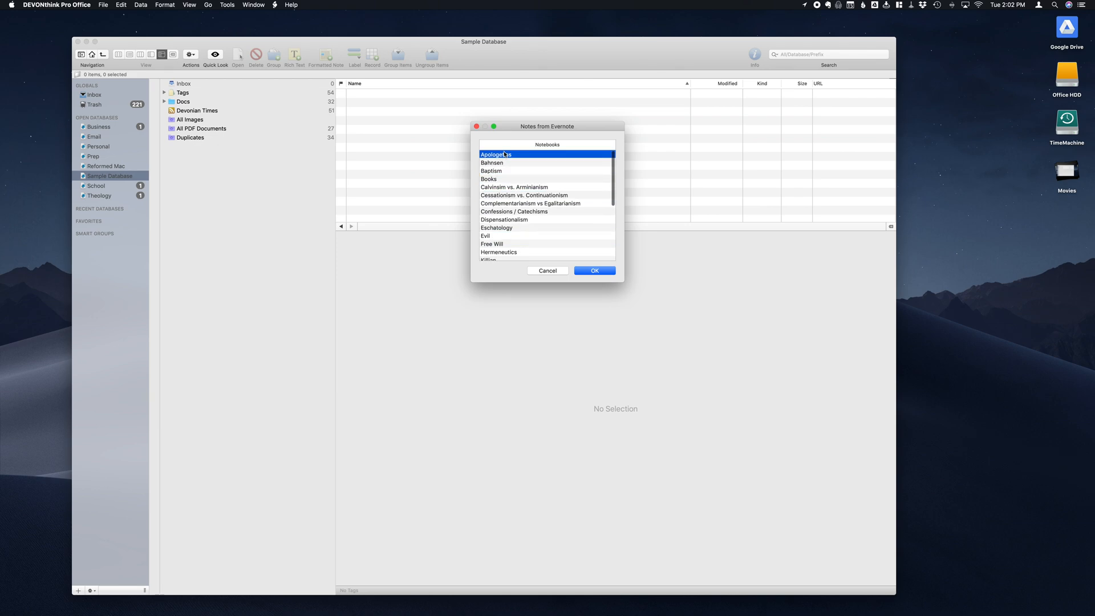
click(595, 270)
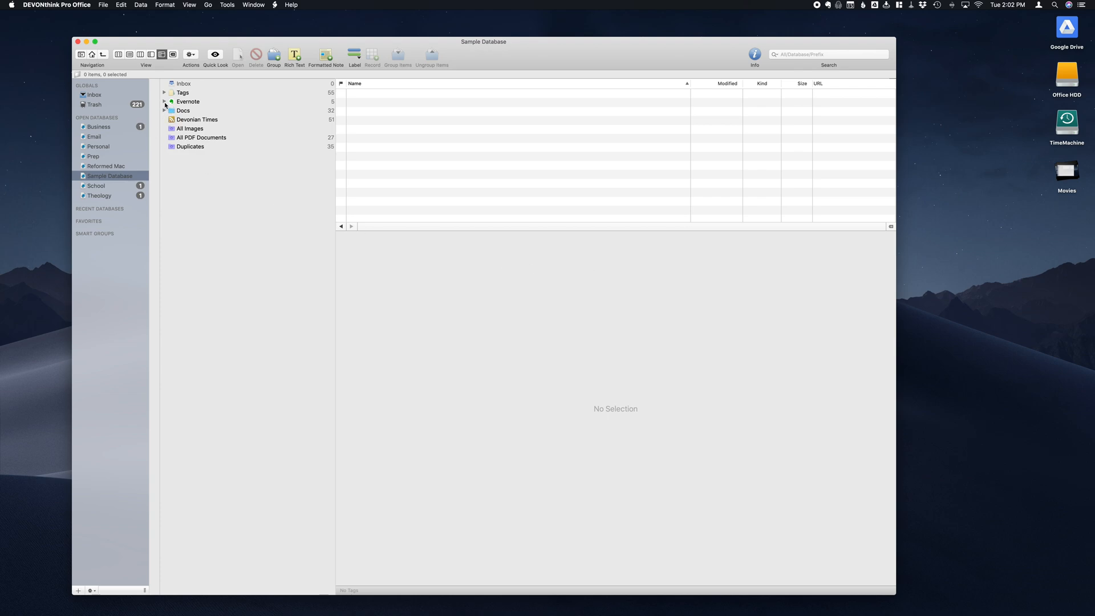
Step: Expand the Evernote group's Apologetics notes and preview the William Lane Craig and Preconditions of Intelligibility notes
click(164, 102)
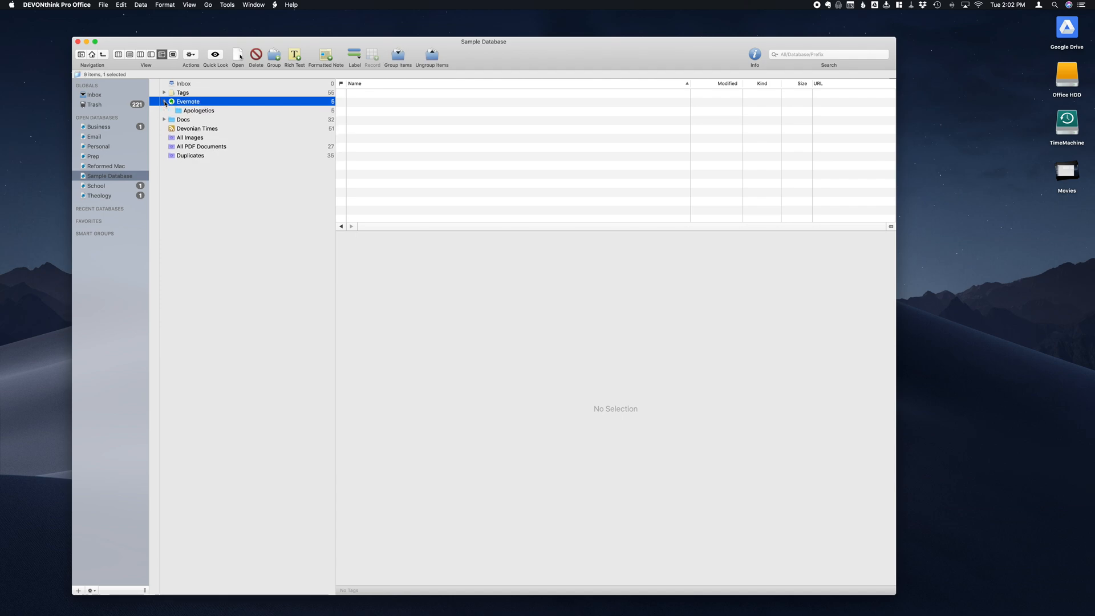
click(198, 110)
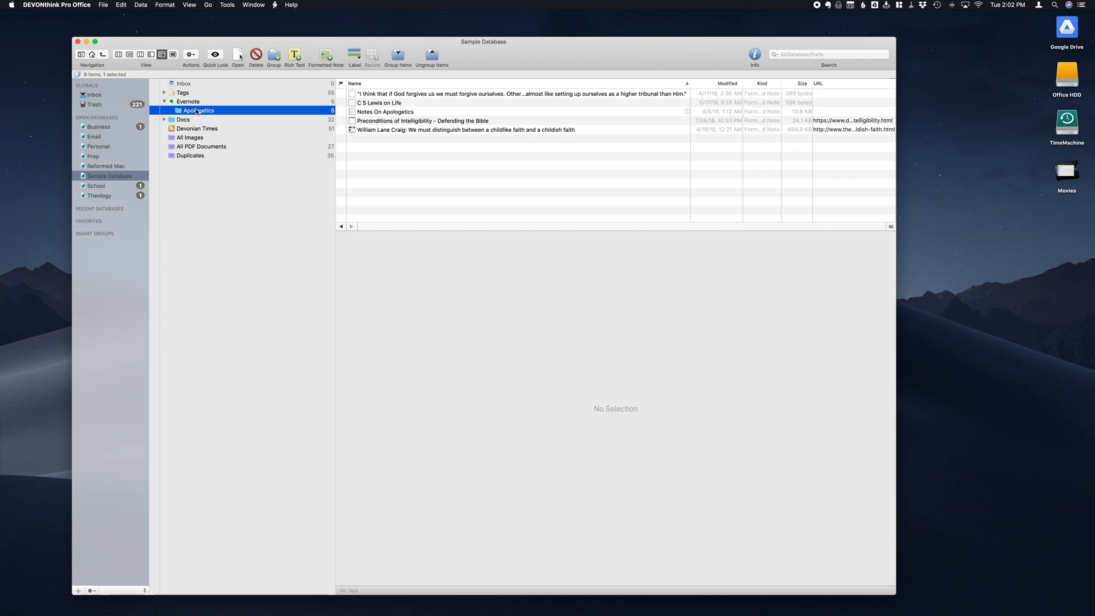
mouse_move(196, 111)
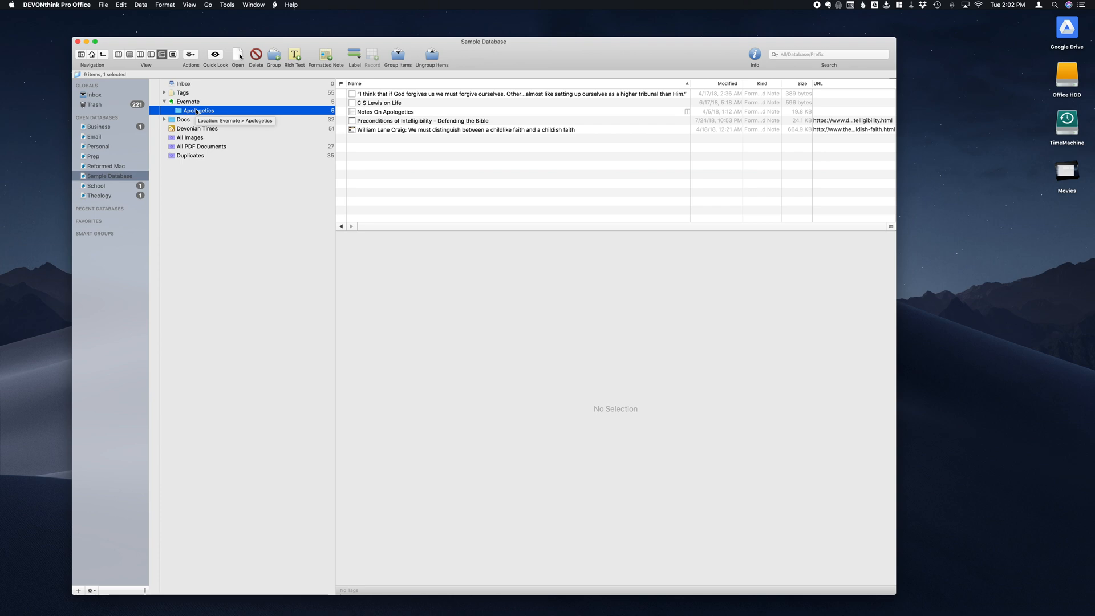
mouse_move(379, 129)
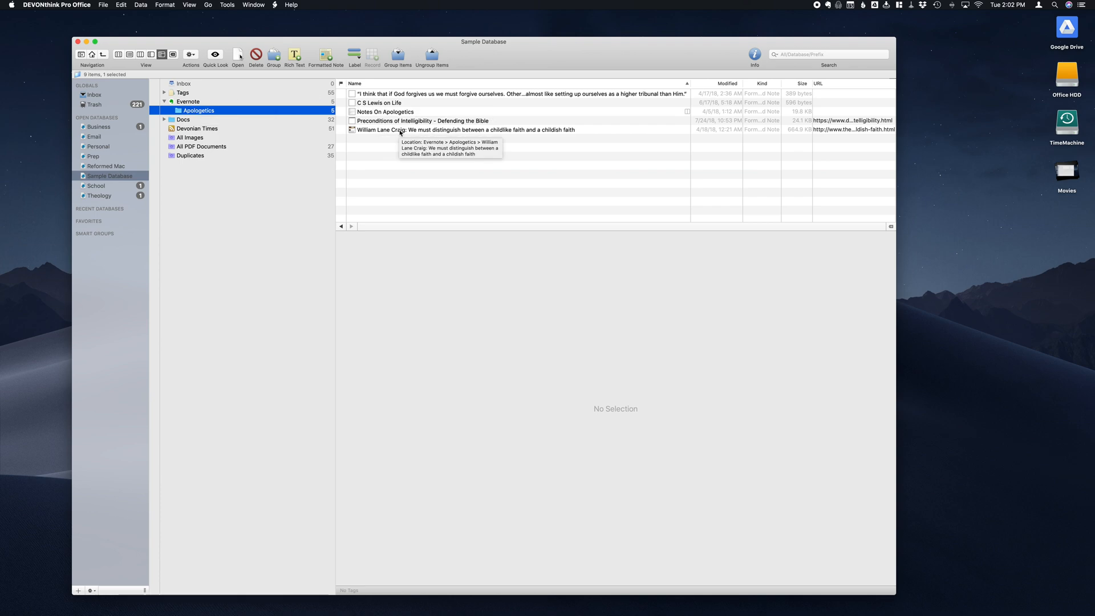
click(463, 128)
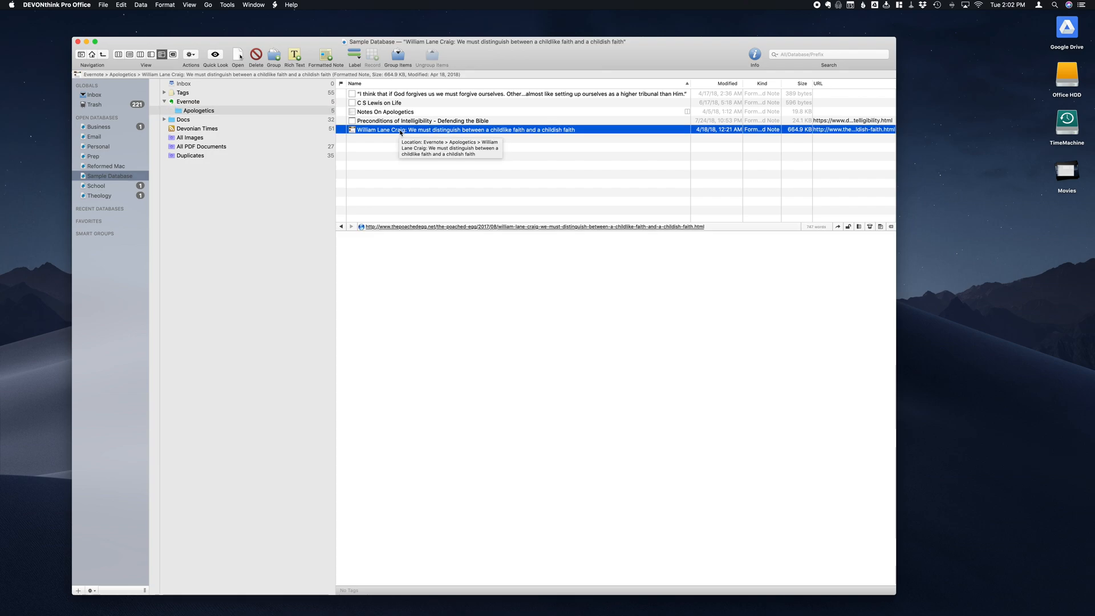
scroll(down, 3)
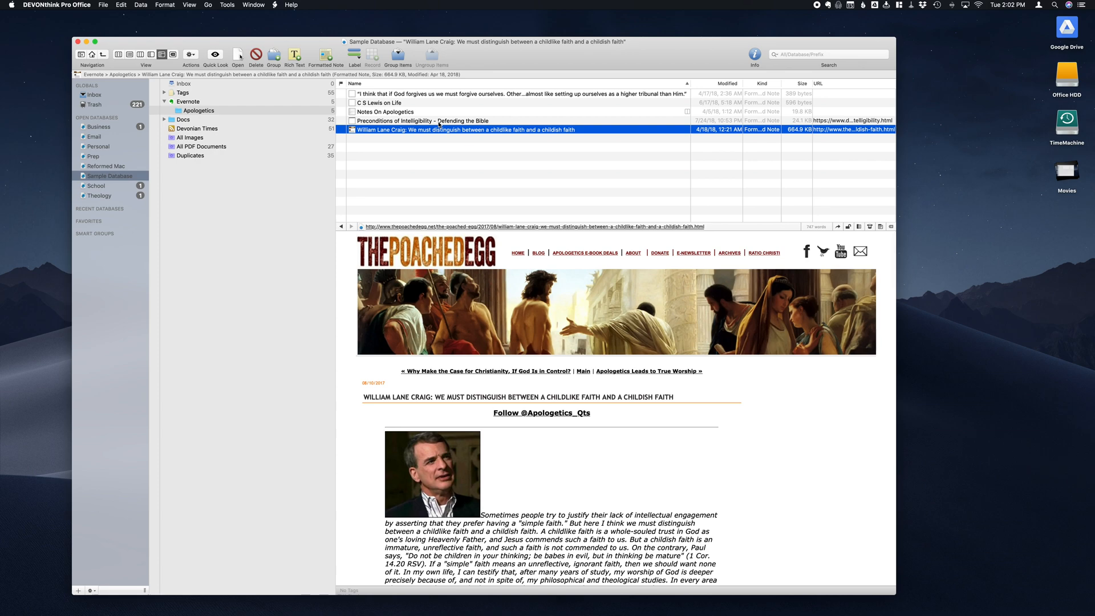
click(422, 121)
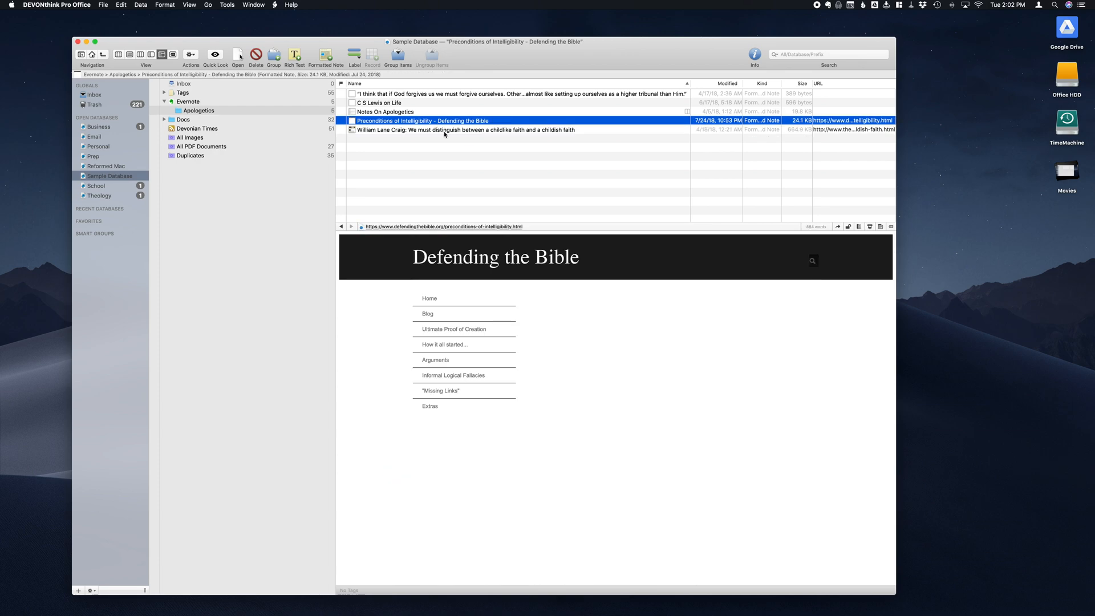
mouse_move(445, 135)
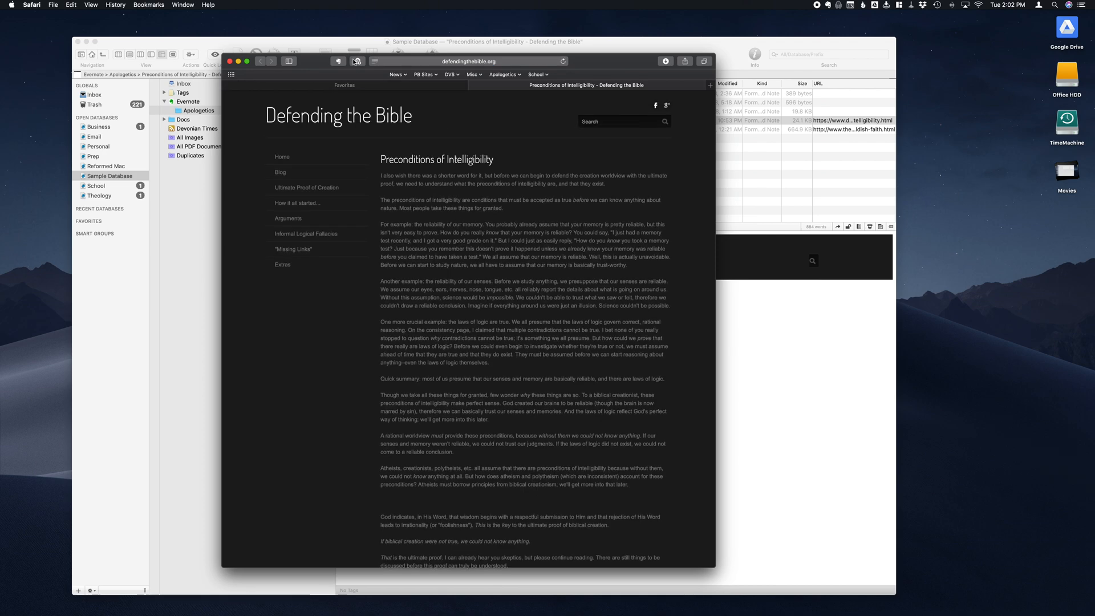
mouse_move(356, 62)
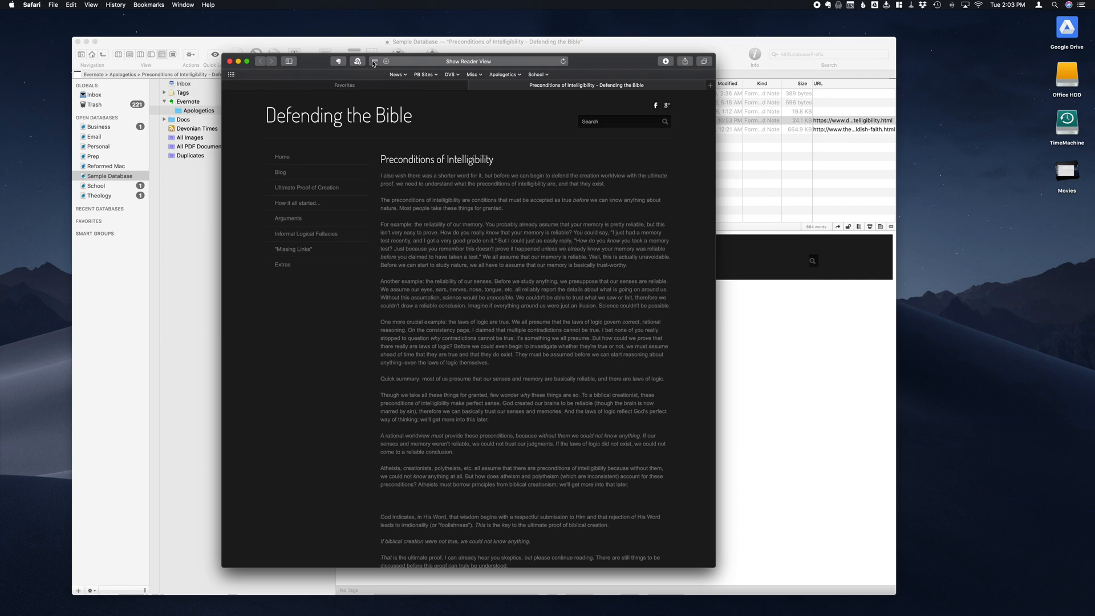
Step: Start a Clip to DEVONthink of the Preconditions of Intelligibility page in Safari
click(374, 61)
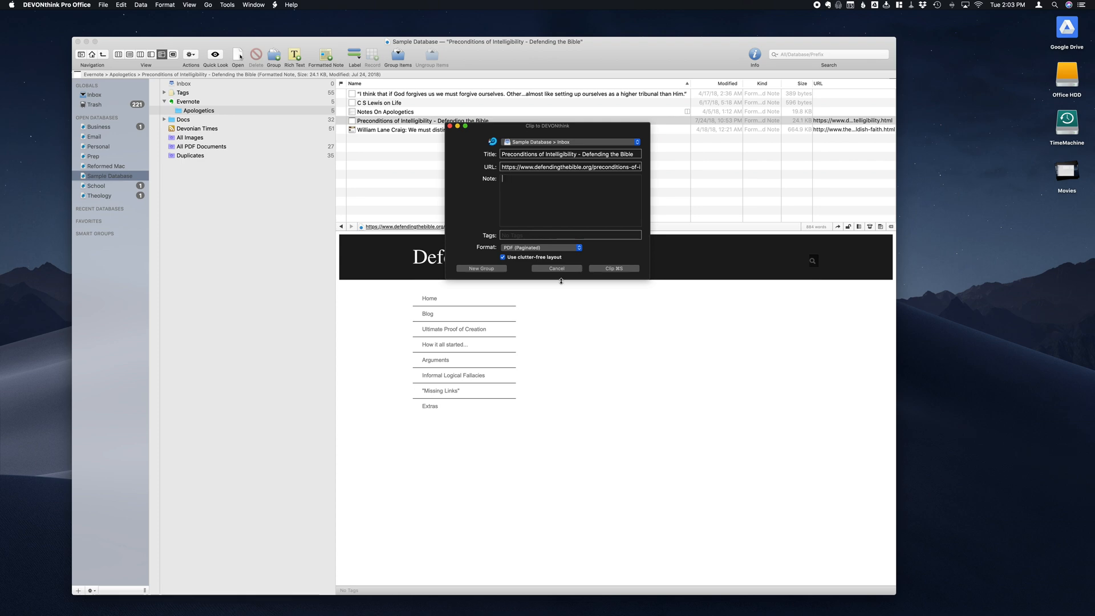
mouse_move(602, 271)
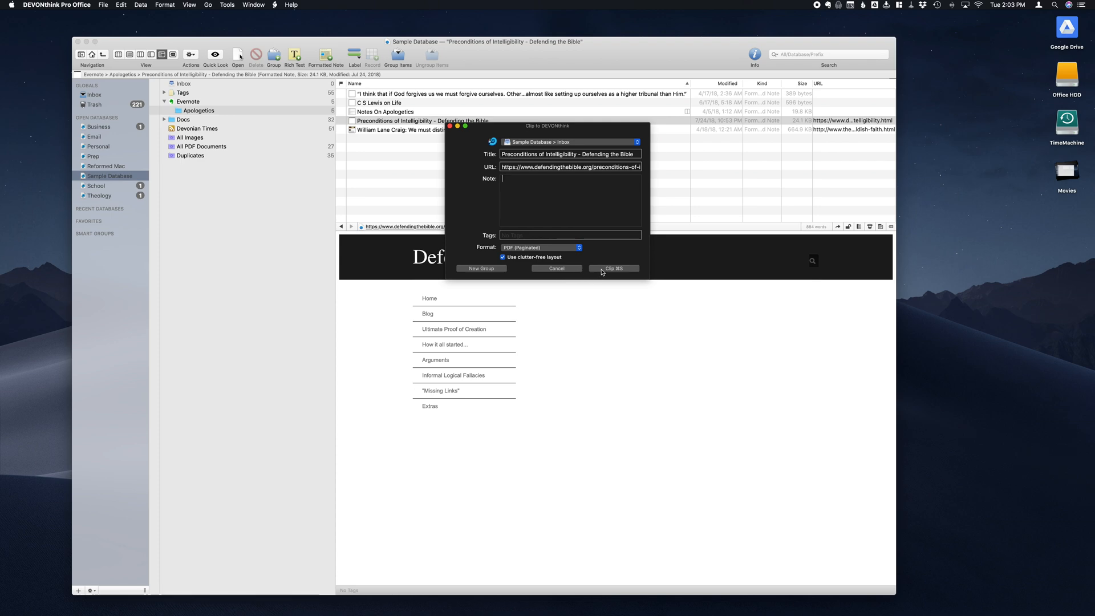
Step: Clip the page into Sample Database > Inbox as a clutter-free PDF (Paginated)
click(613, 268)
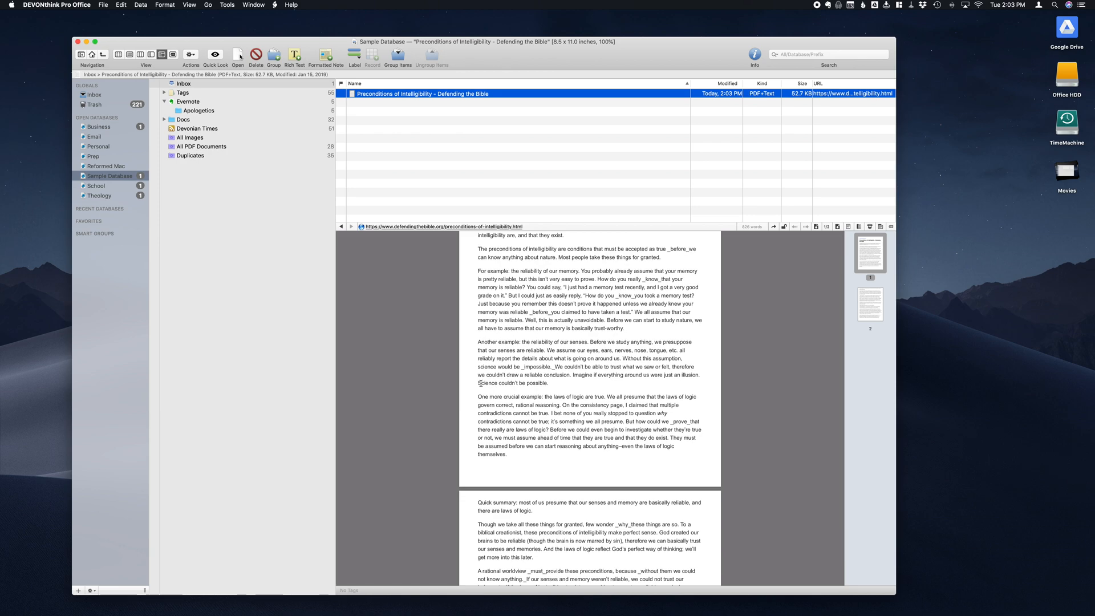
scroll(down, 3)
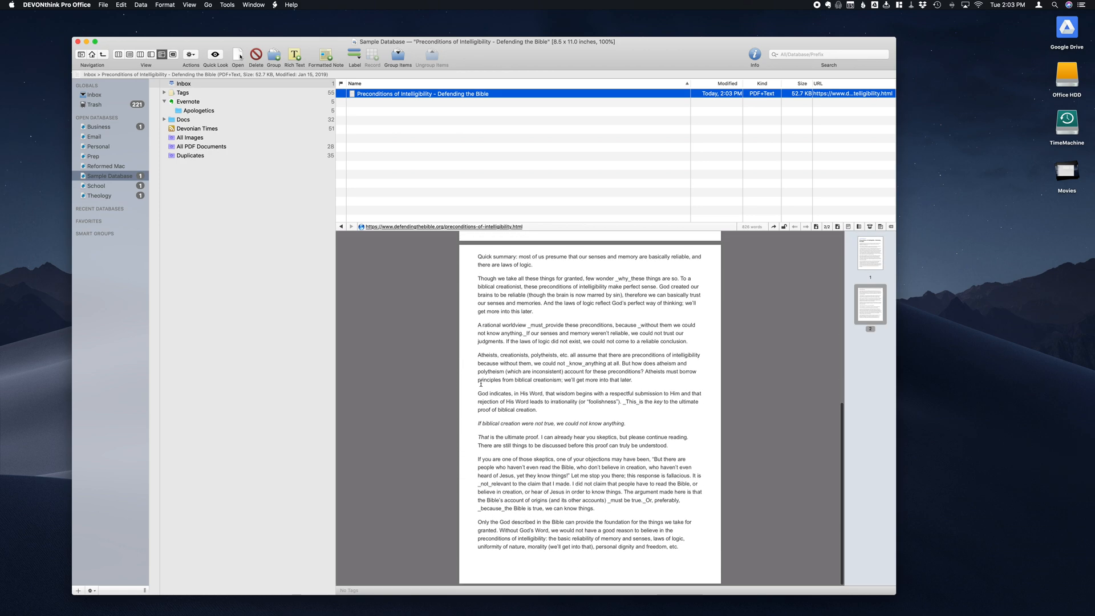